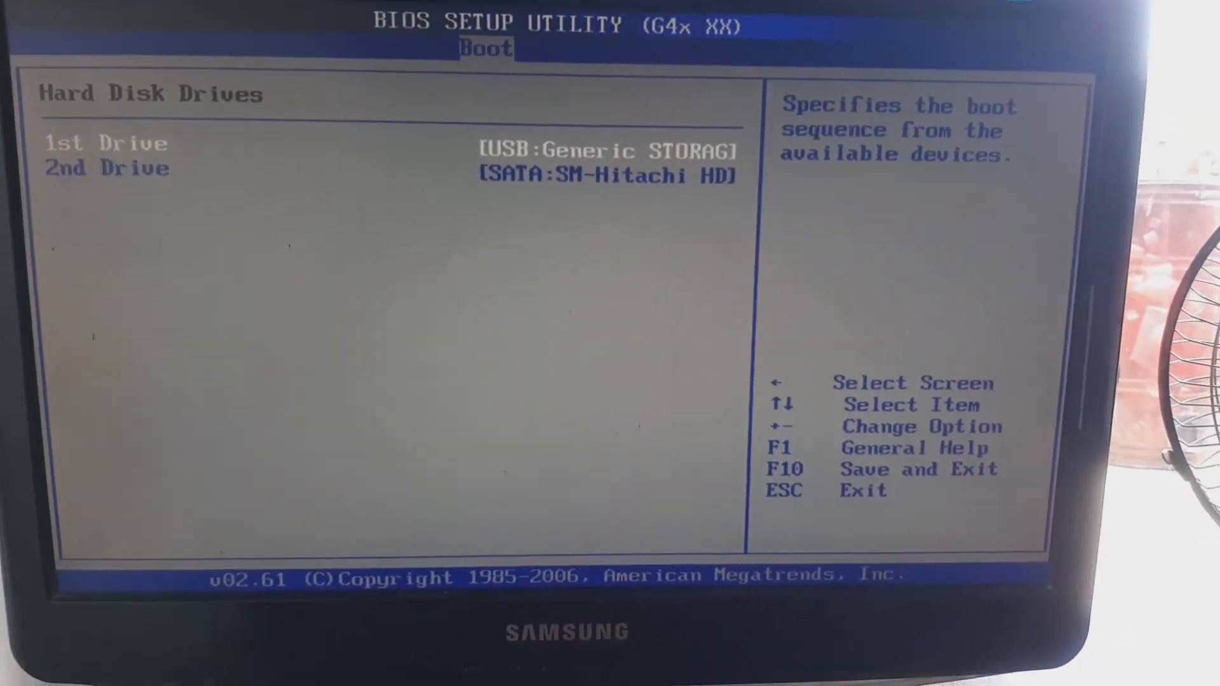
# Step: Open the Options list of bootable devices for the 1st Drive
pyautogui.press('Enter')
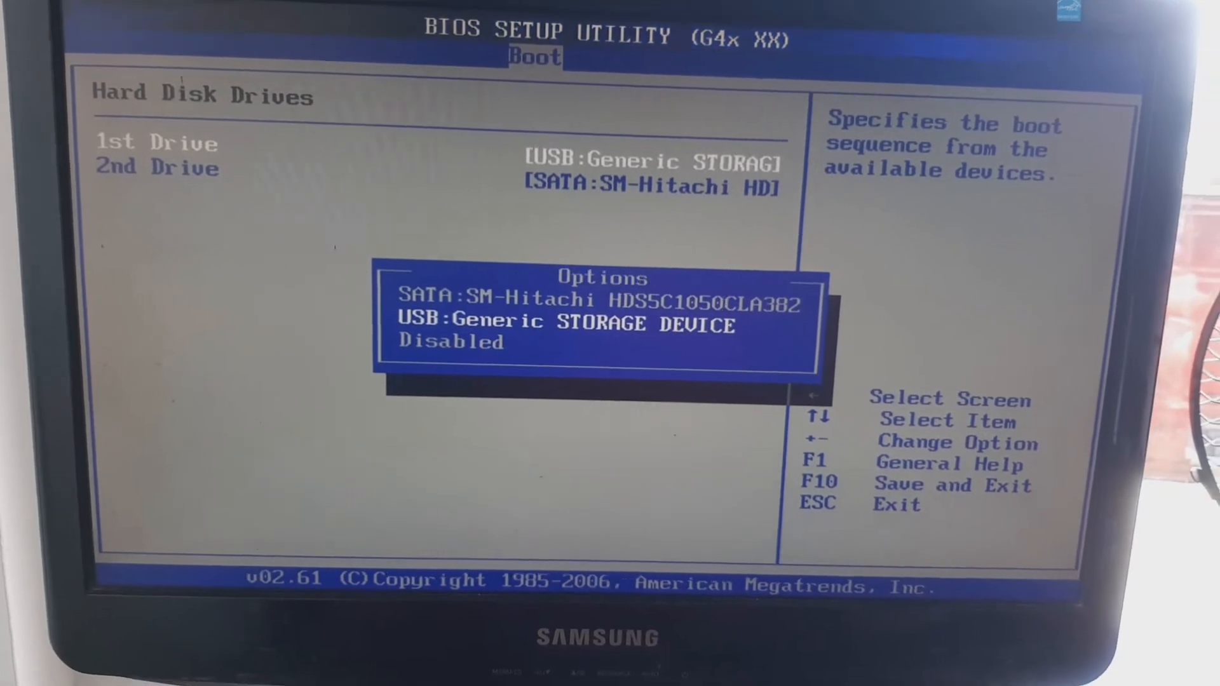
# Step: Choose SATA:SM-Hitachi as 1st Drive, pushing the USB storage device to 2nd
pyautogui.press('Escape')
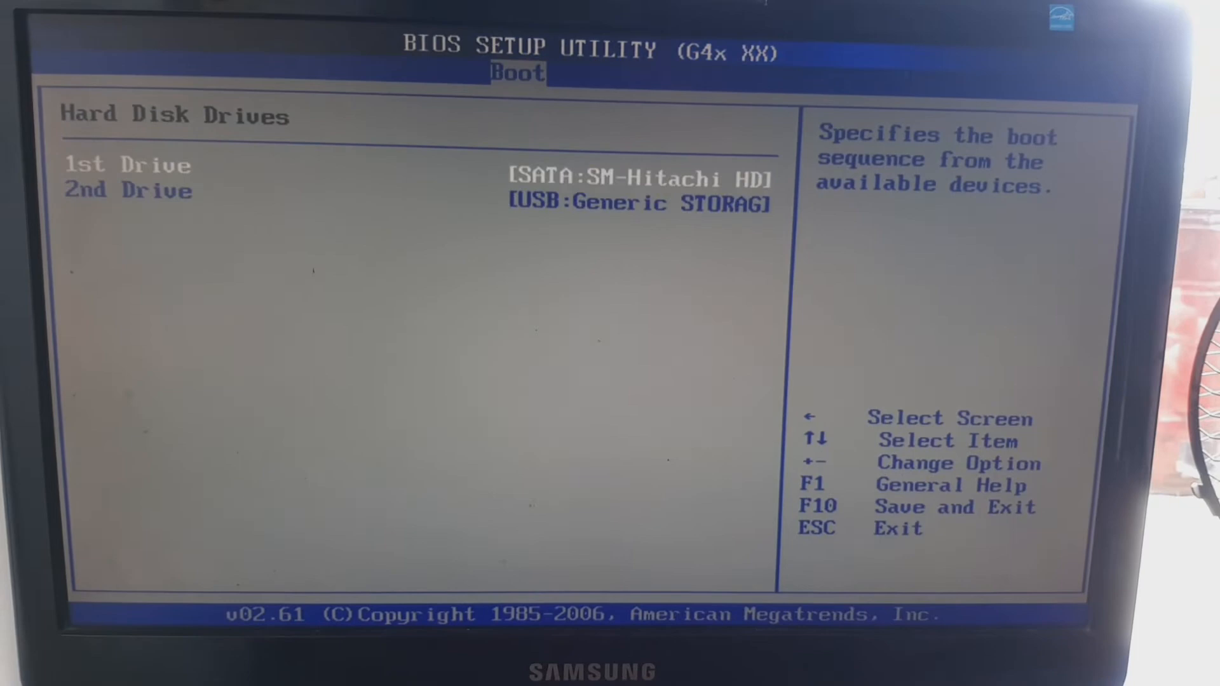
# Step: Confirm the new drive order and bring up the F10 save-and-exit confirmation
pyautogui.press('enter')
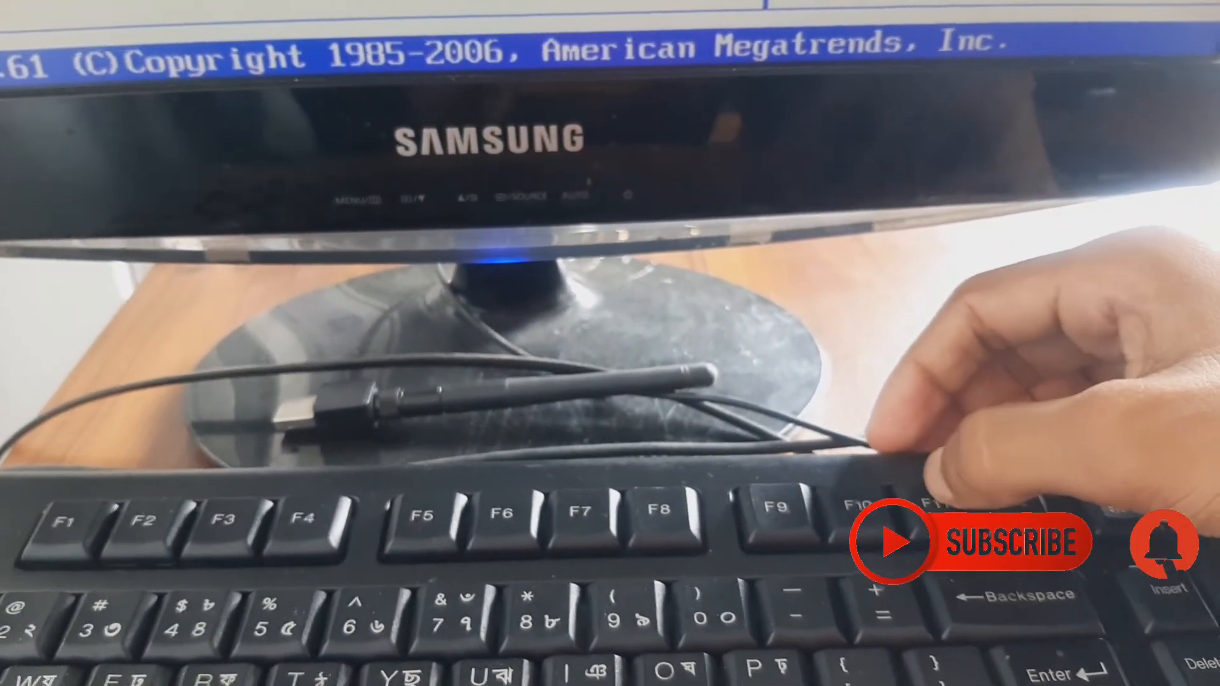
pyautogui.press('F10')
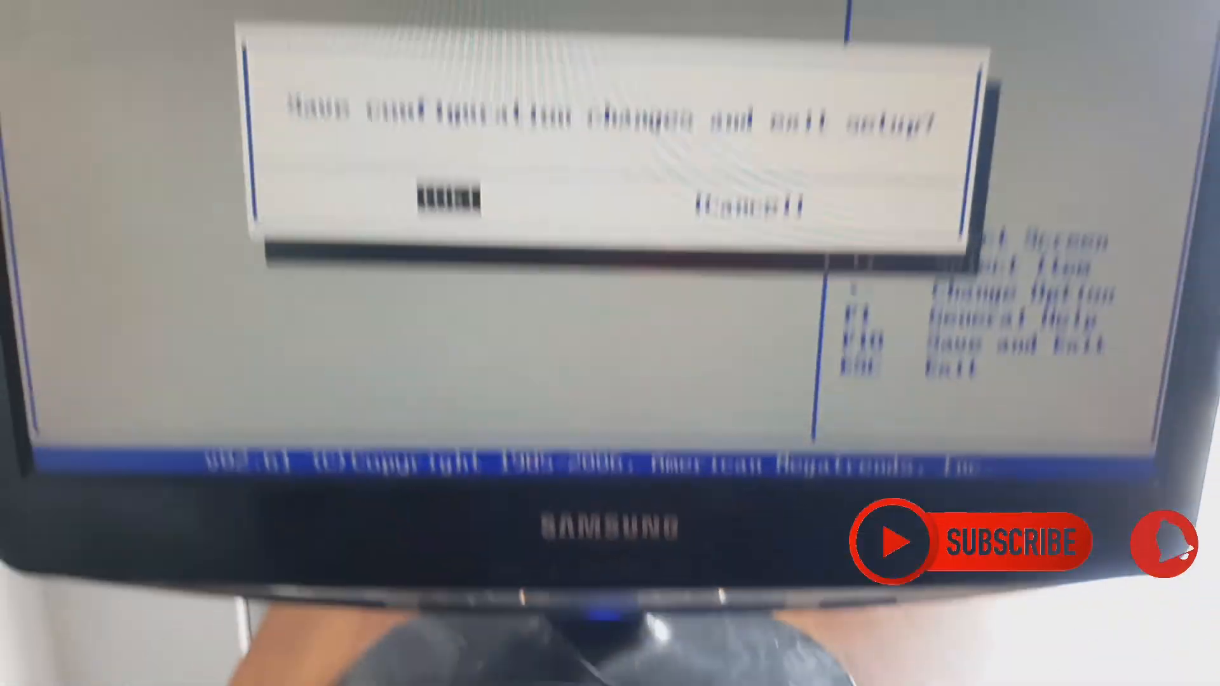